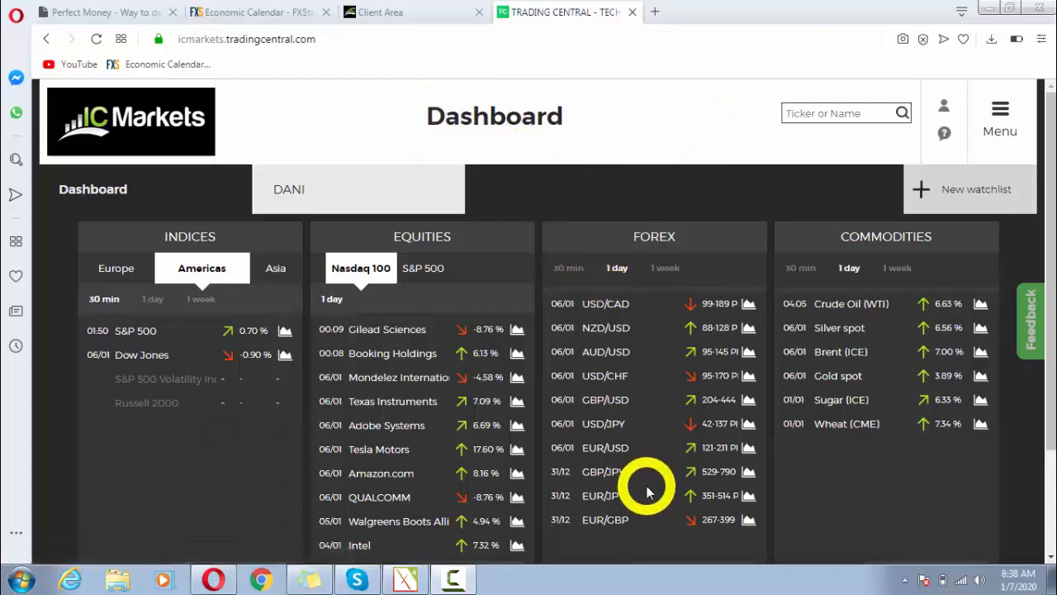
pyautogui.moveTo(635, 234)
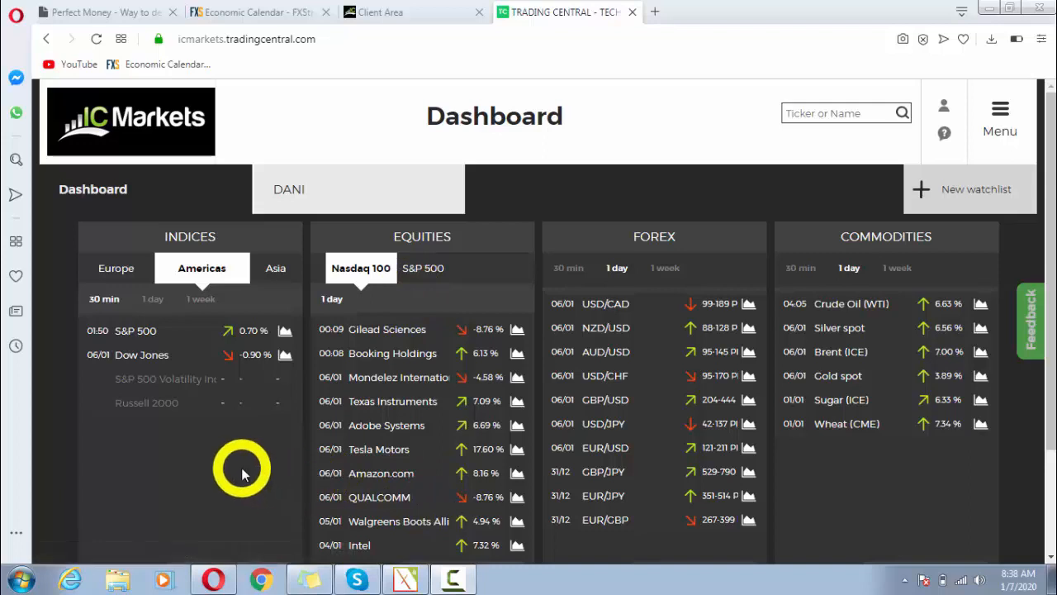
pyautogui.moveTo(971, 525)
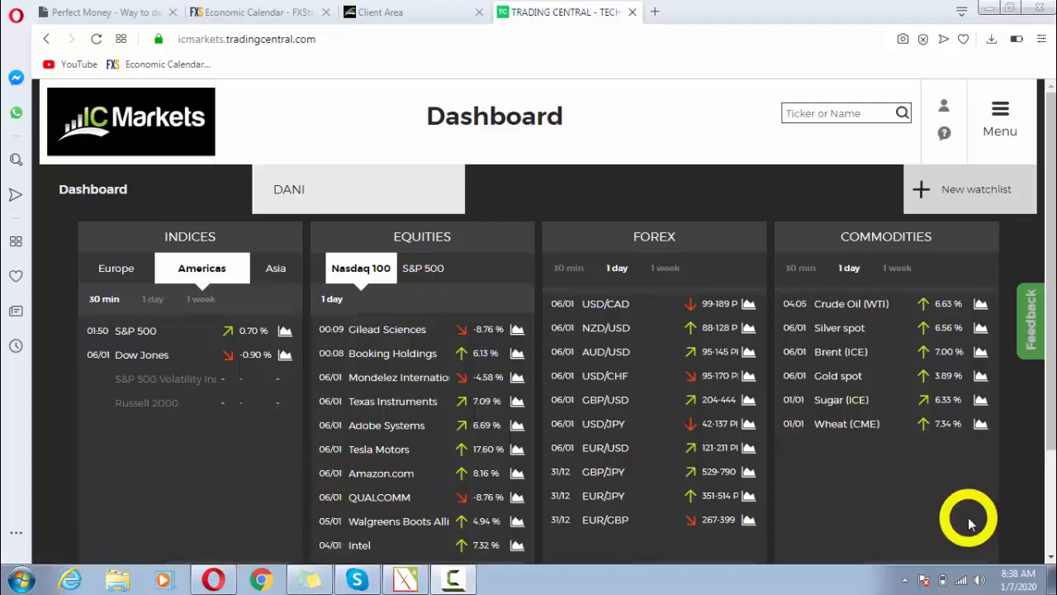
pyautogui.moveTo(964, 519)
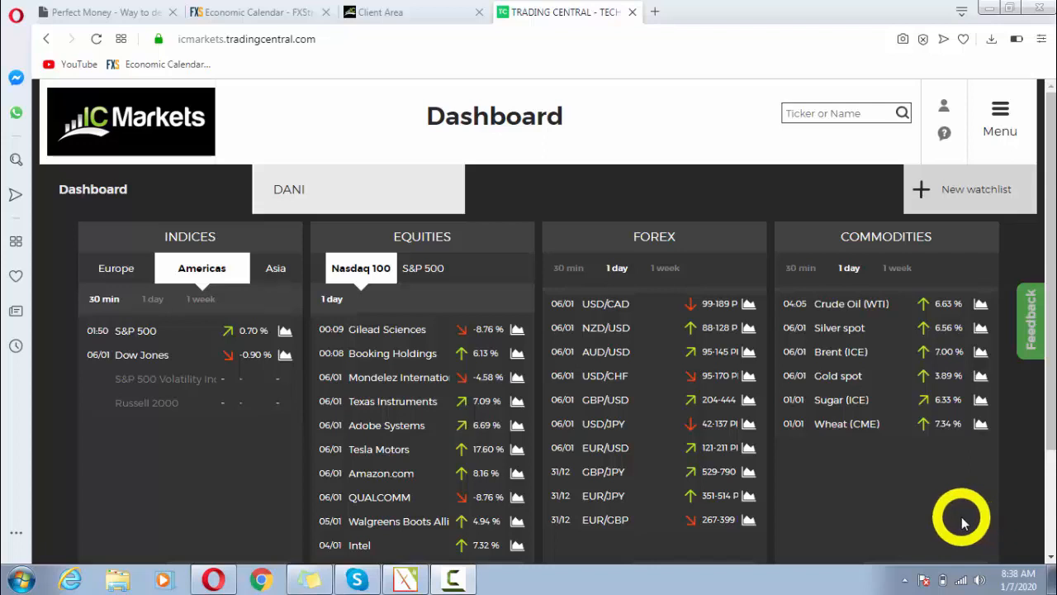
pyautogui.moveTo(958, 515)
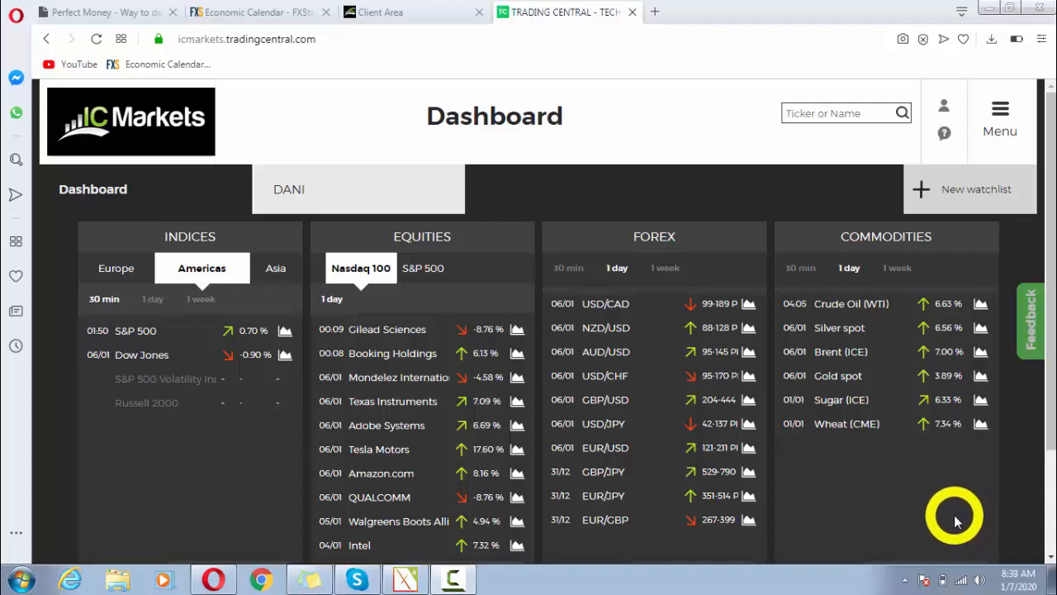
pyautogui.moveTo(680, 216)
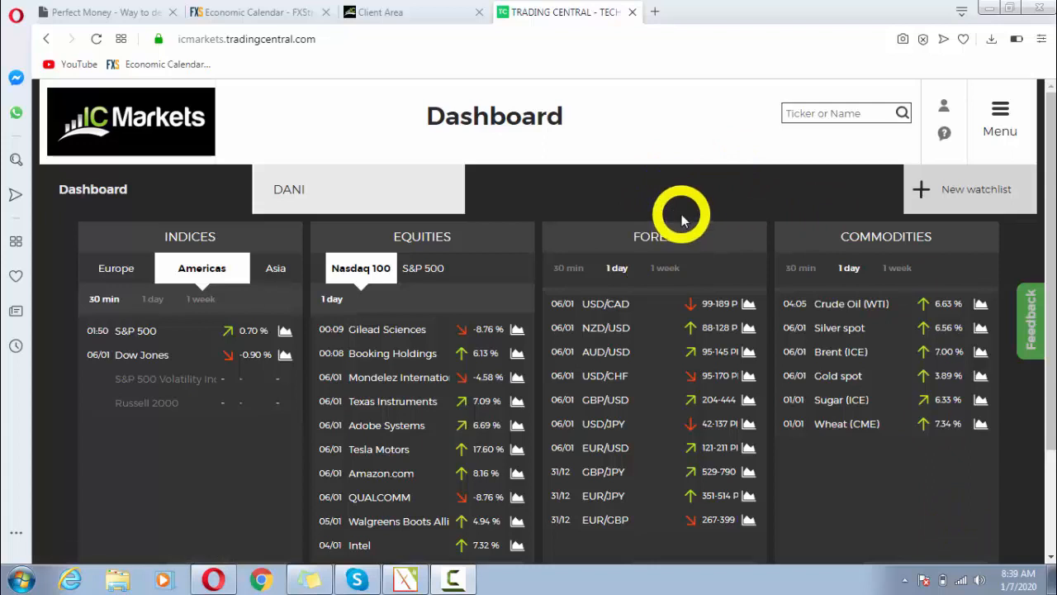
pyautogui.moveTo(694, 238)
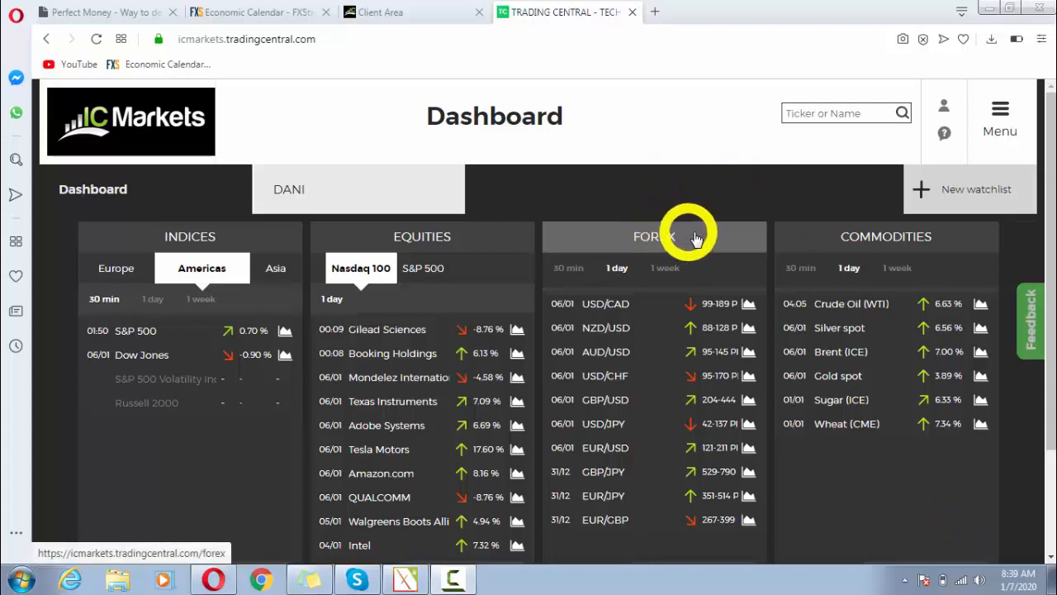
# Step: Scroll the dashboard down until the Personalize widget buttons show under each widget
pyautogui.scroll(-3)
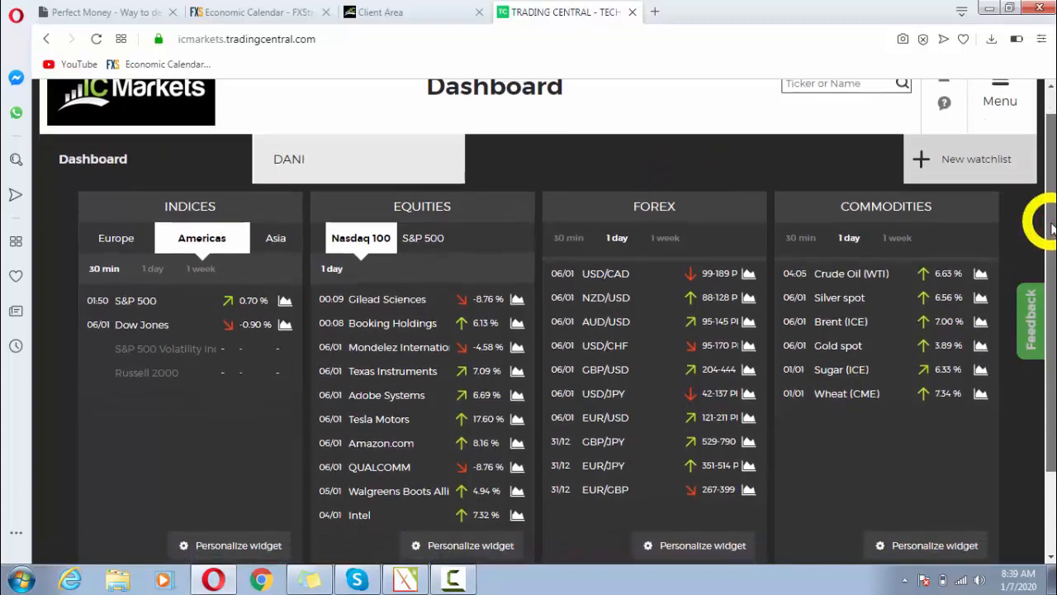
pyautogui.scroll(-3)
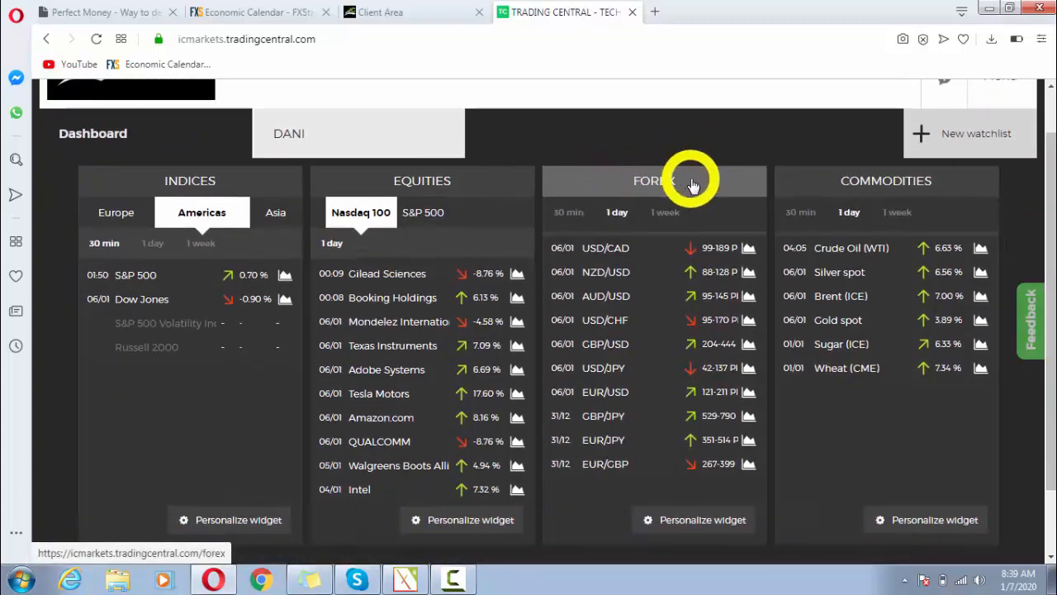
pyautogui.moveTo(925, 185)
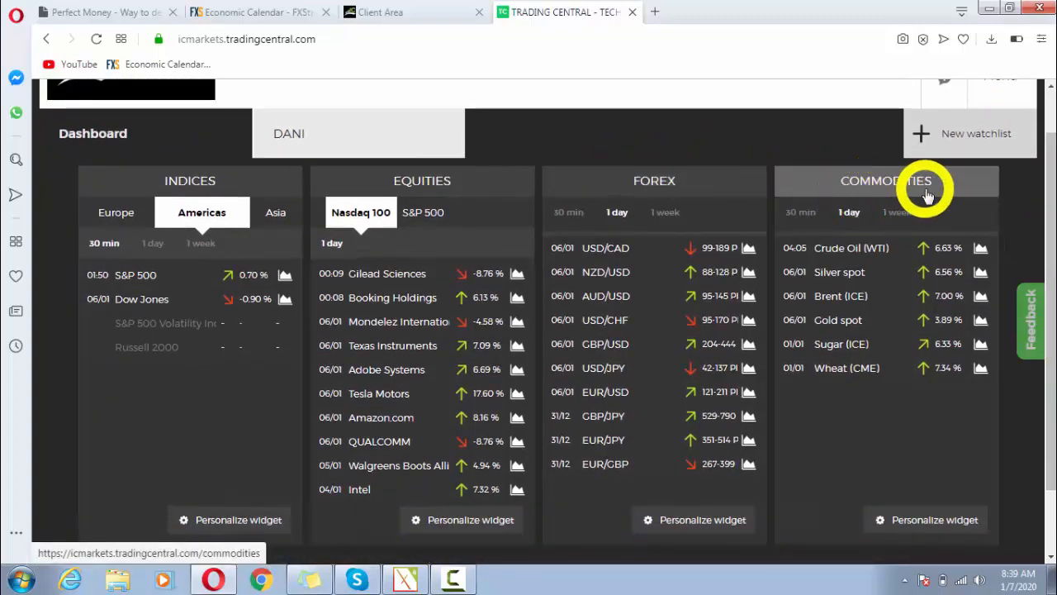
pyautogui.moveTo(422, 180)
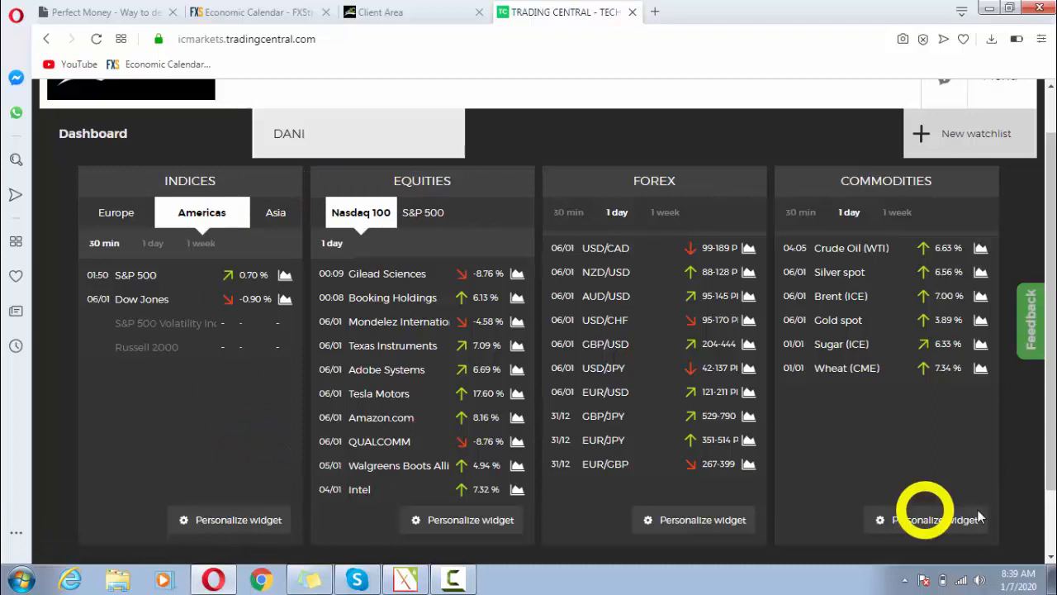
pyautogui.moveTo(978, 482)
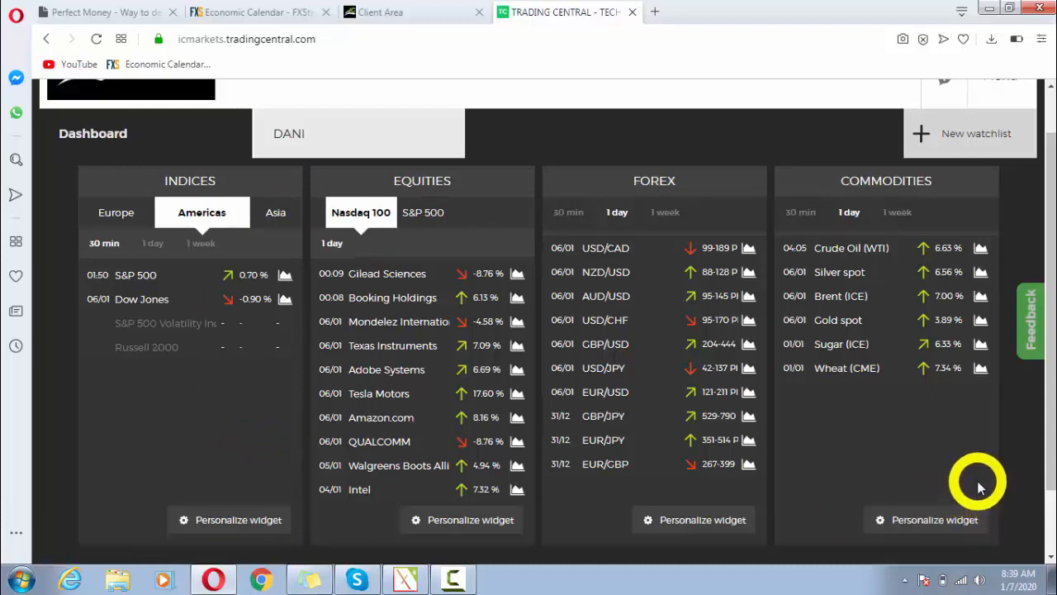
pyautogui.moveTo(536, 217)
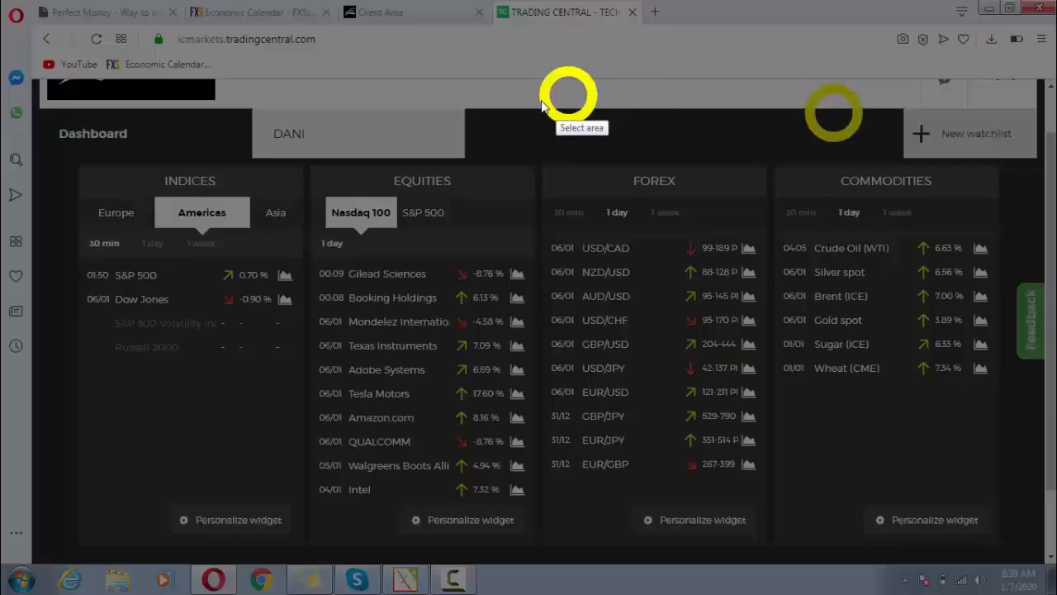
# Step: Capture the Forex widget area and mark 30 min, 1 day, 1 week and Personalize widget with red arrows
pyautogui.moveTo(568, 99); pyautogui.dragTo(786, 462)
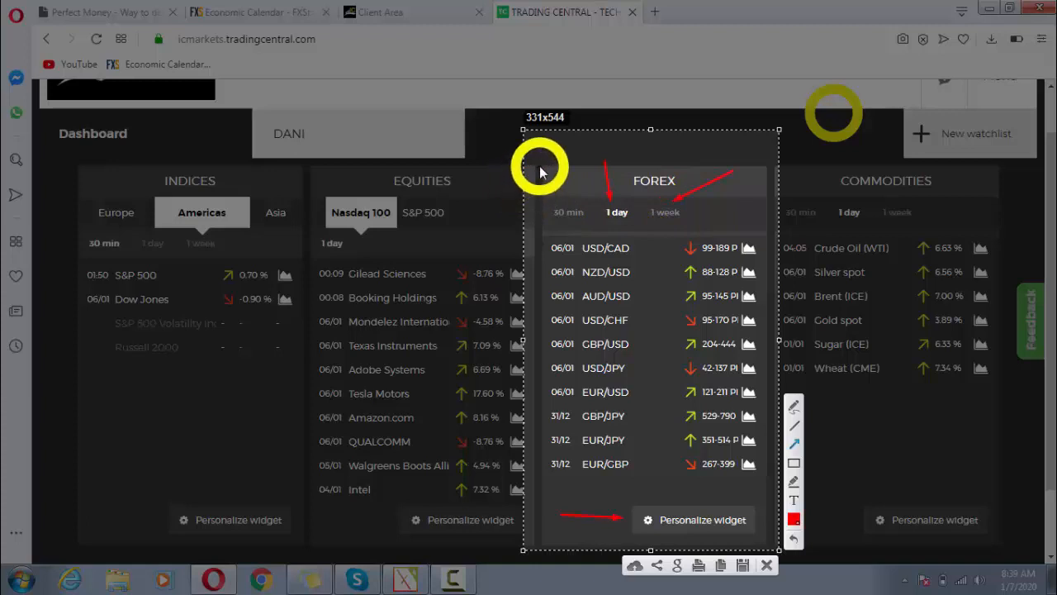
pyautogui.moveTo(586, 157)
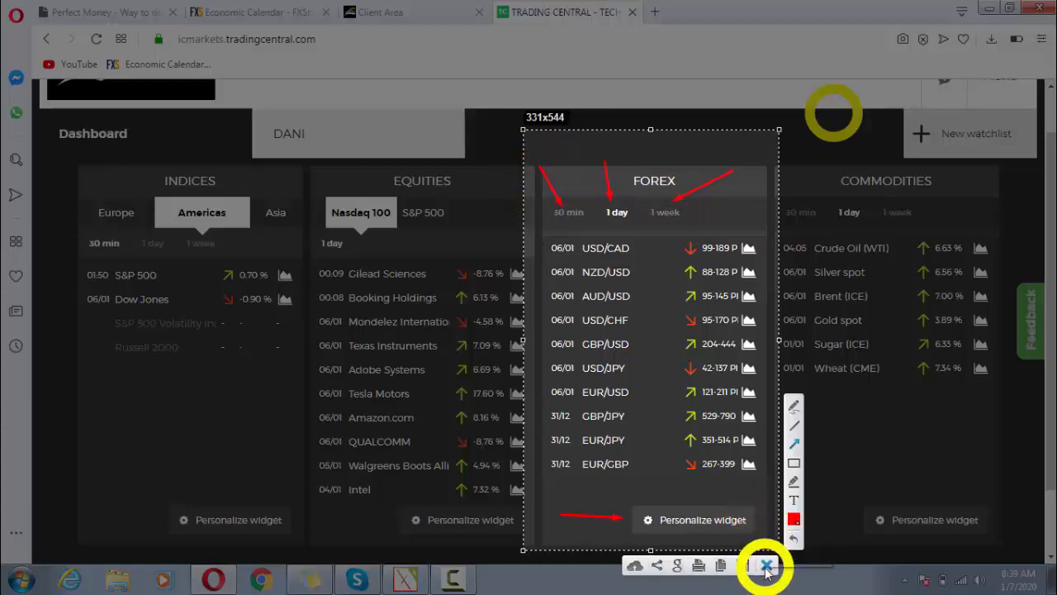
# Step: Discard the annotated Forex screenshot to return to the plain dashboard
pyautogui.click(763, 565)
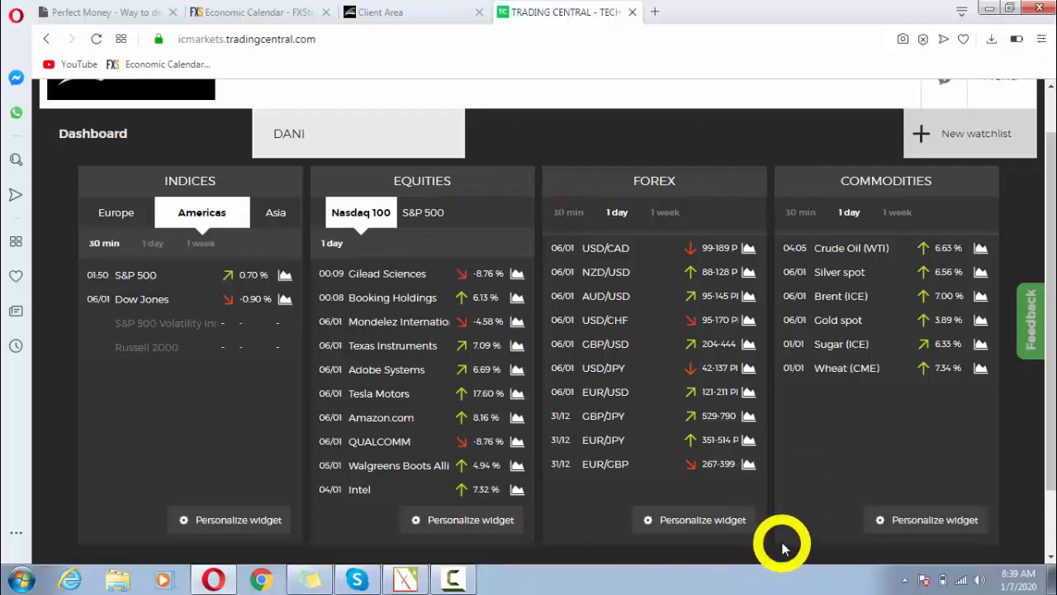
pyautogui.moveTo(607, 247)
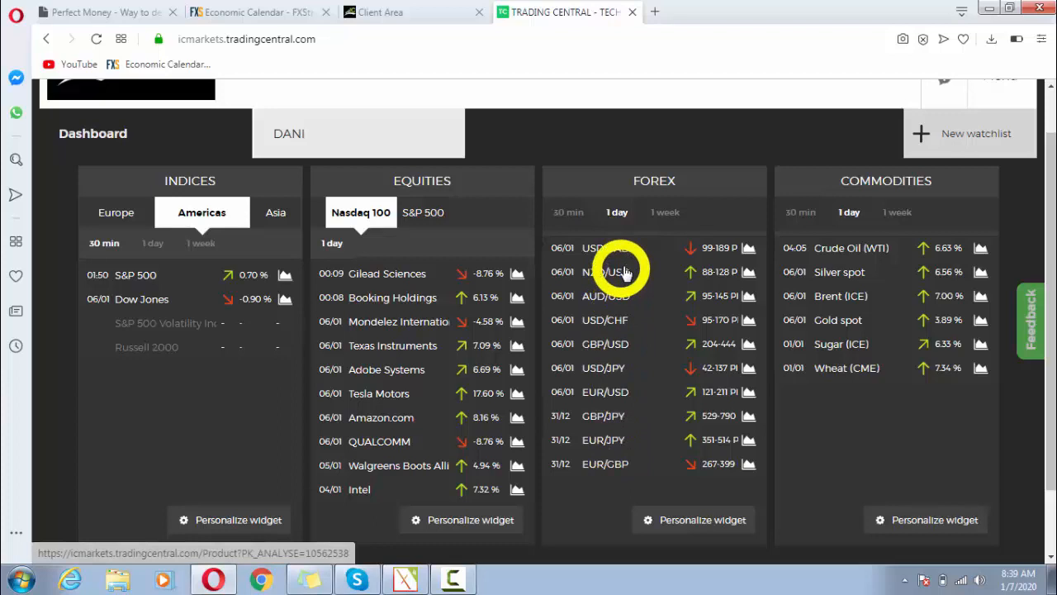
pyautogui.moveTo(624, 268)
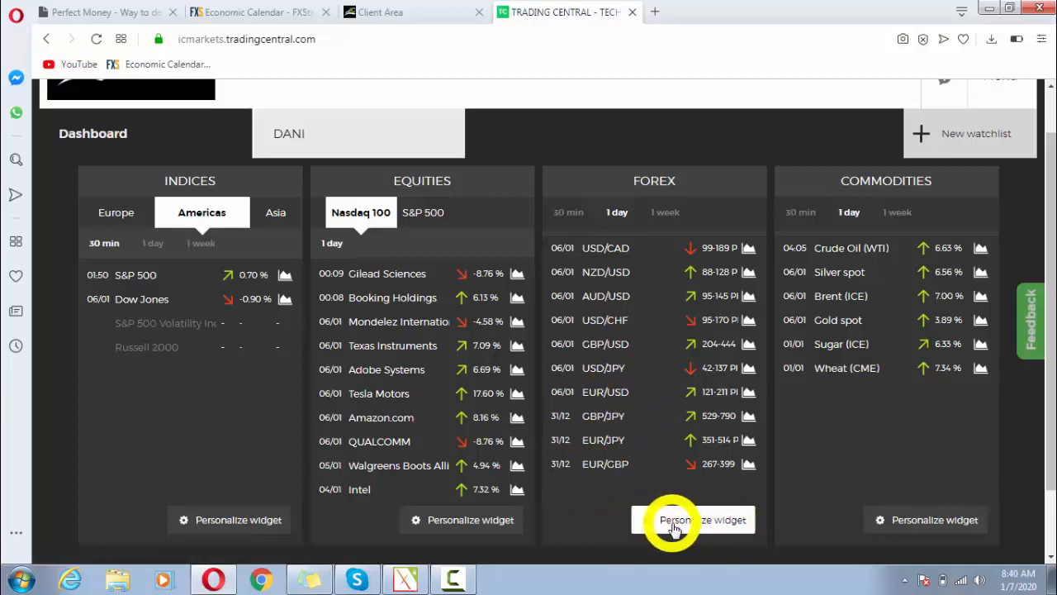
pyautogui.click(675, 519)
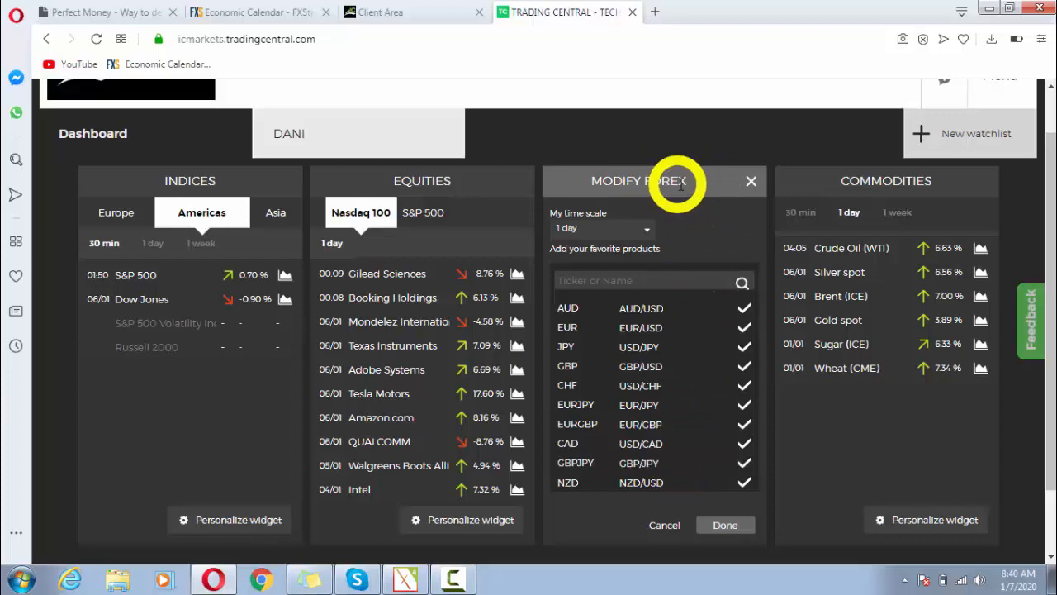
pyautogui.moveTo(749, 180)
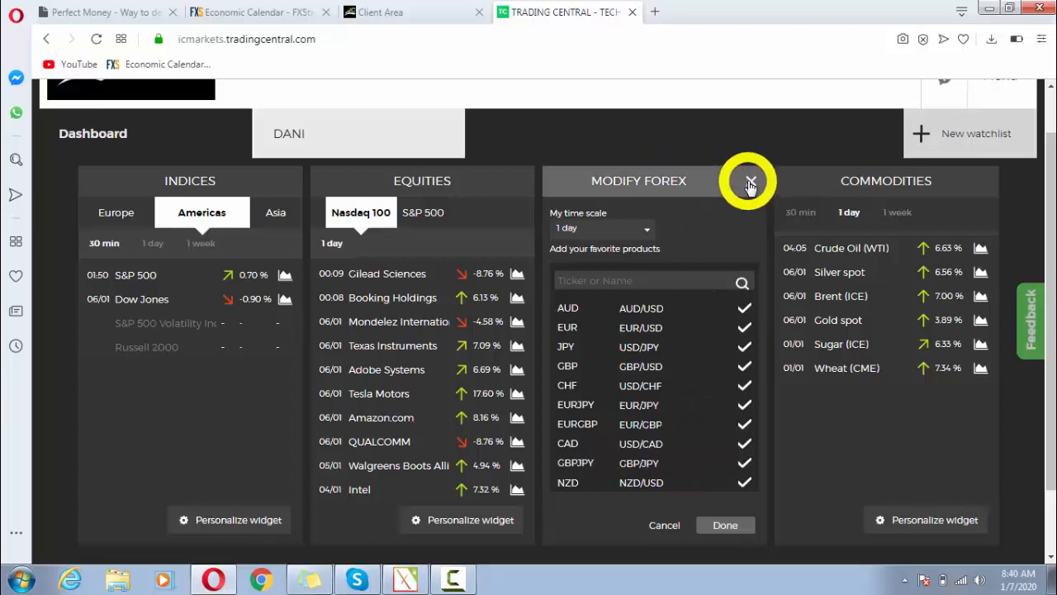
pyautogui.click(750, 180)
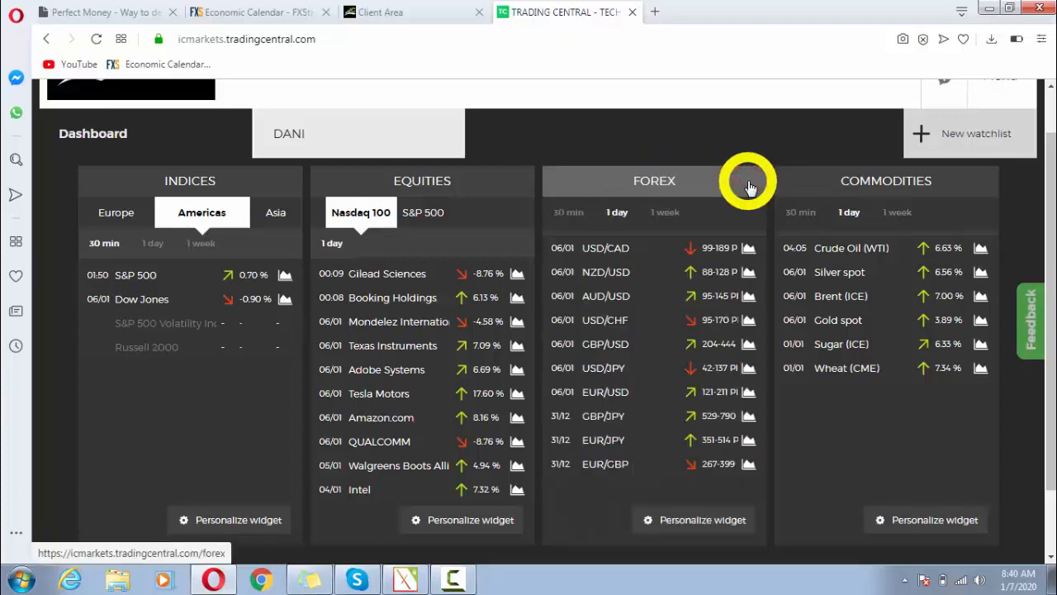
pyautogui.moveTo(693, 519)
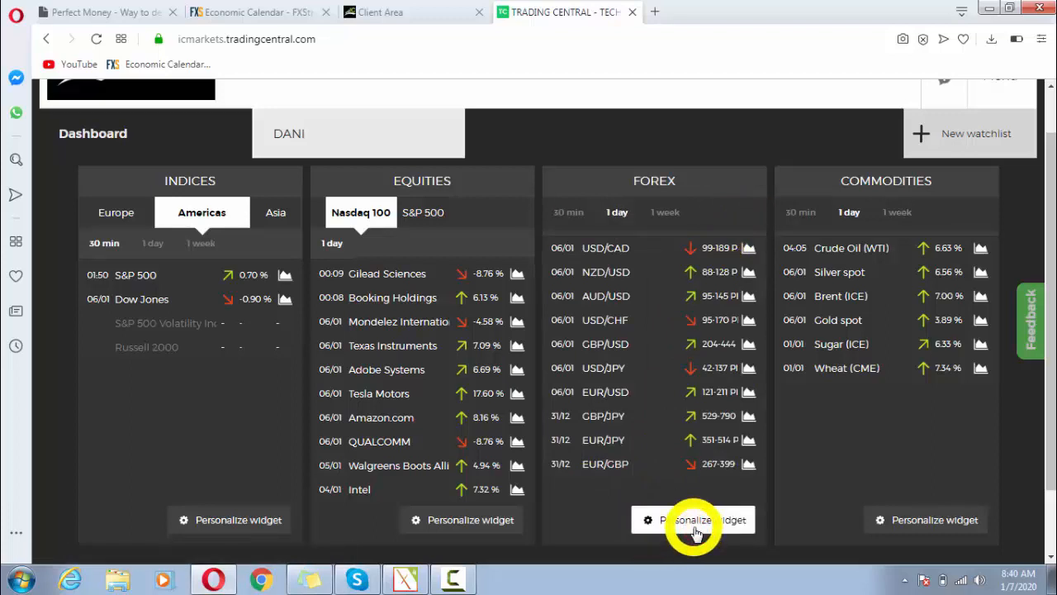
# Step: Reopen the Forex widget settings and switch My time scale from 1 day to 30 min
pyautogui.click(692, 519)
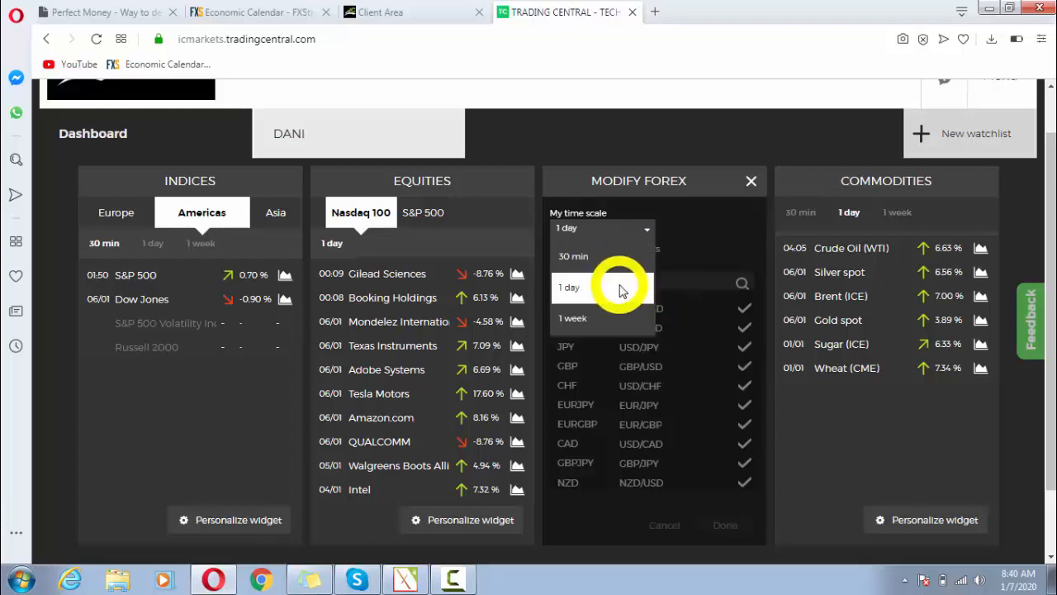
pyautogui.moveTo(623, 268)
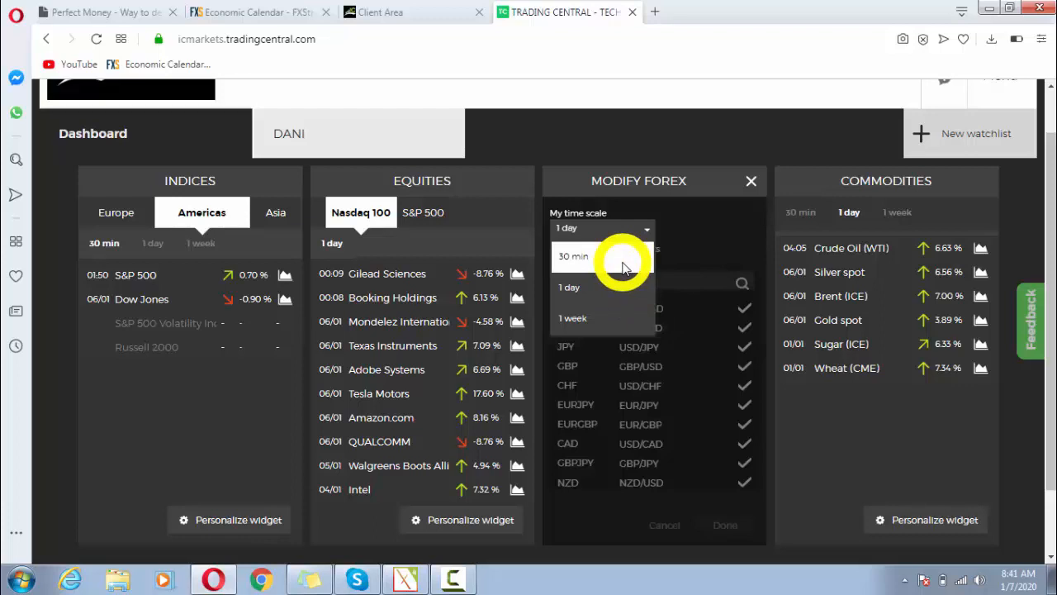
pyautogui.click(573, 256)
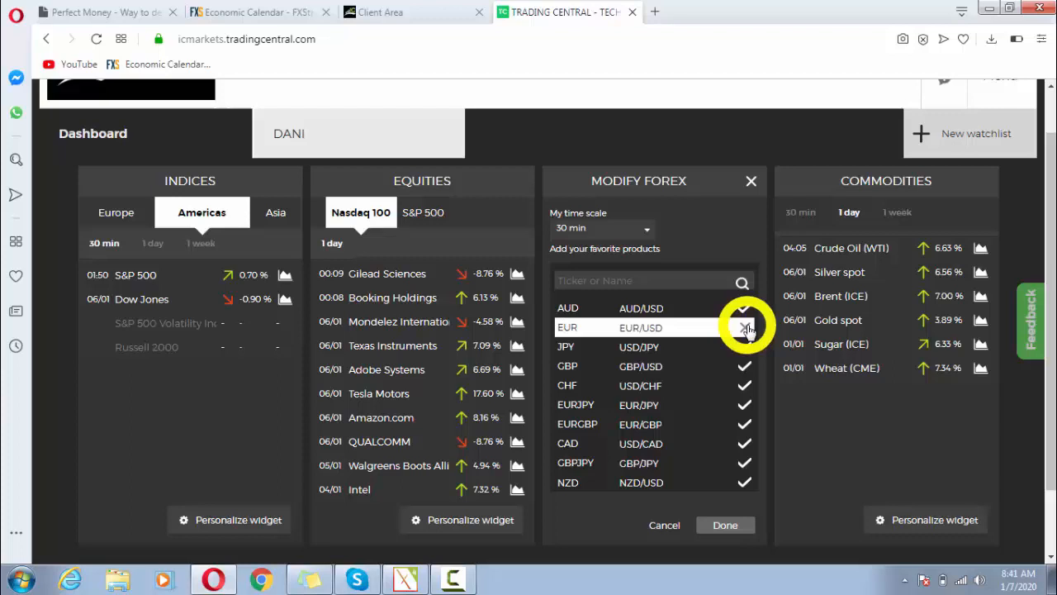
# Step: Untick EUR/USD, USD/CHF, USD/CAD and EUR/JPY from the Forex favourites, leaving six pairs, and bring up the pair list
pyautogui.click(743, 327)
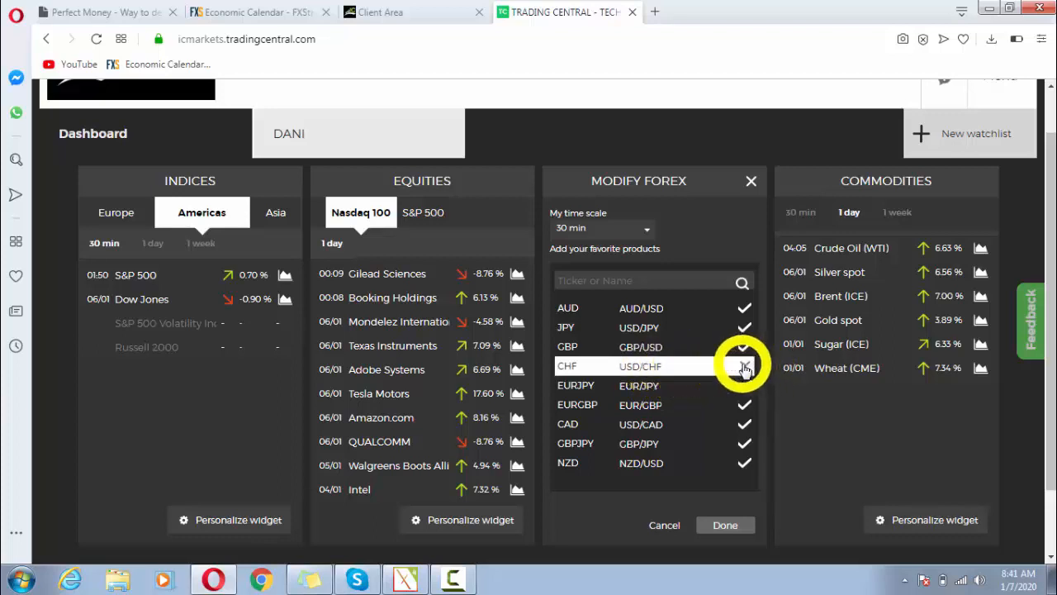
pyautogui.click(743, 366)
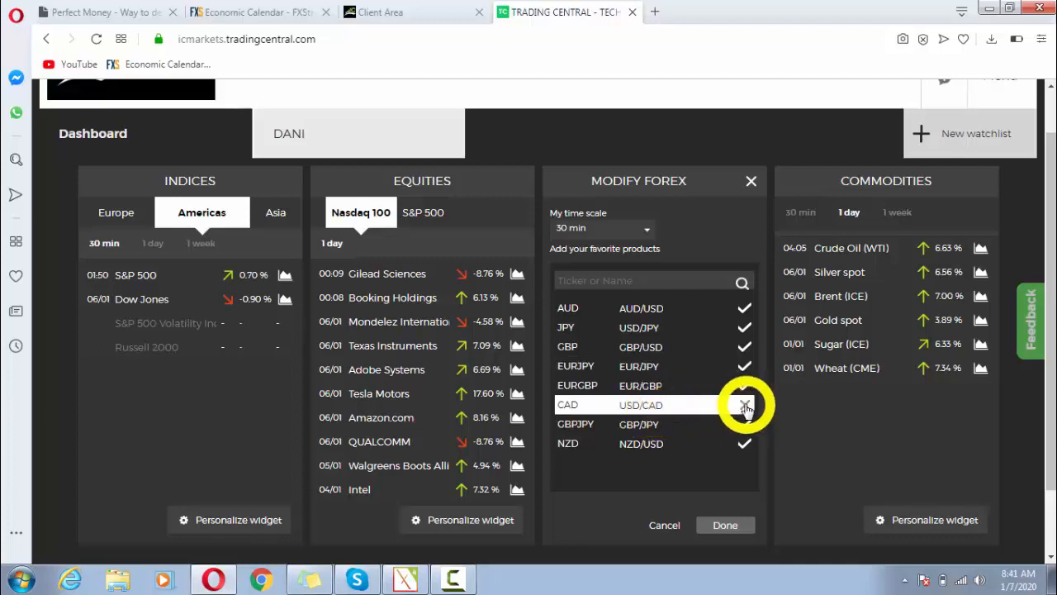
pyautogui.click(745, 405)
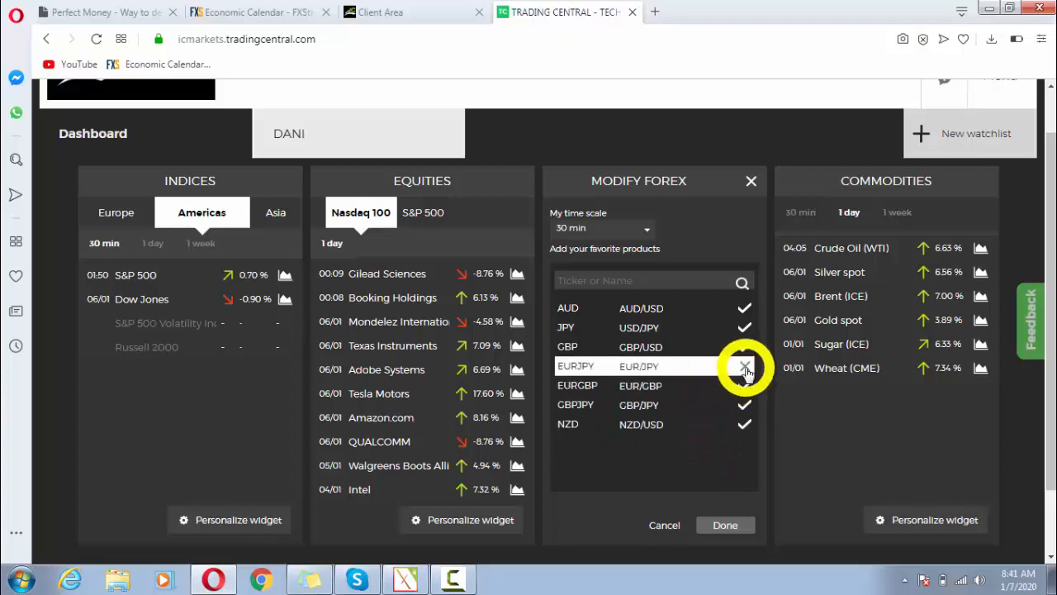
pyautogui.click(744, 366)
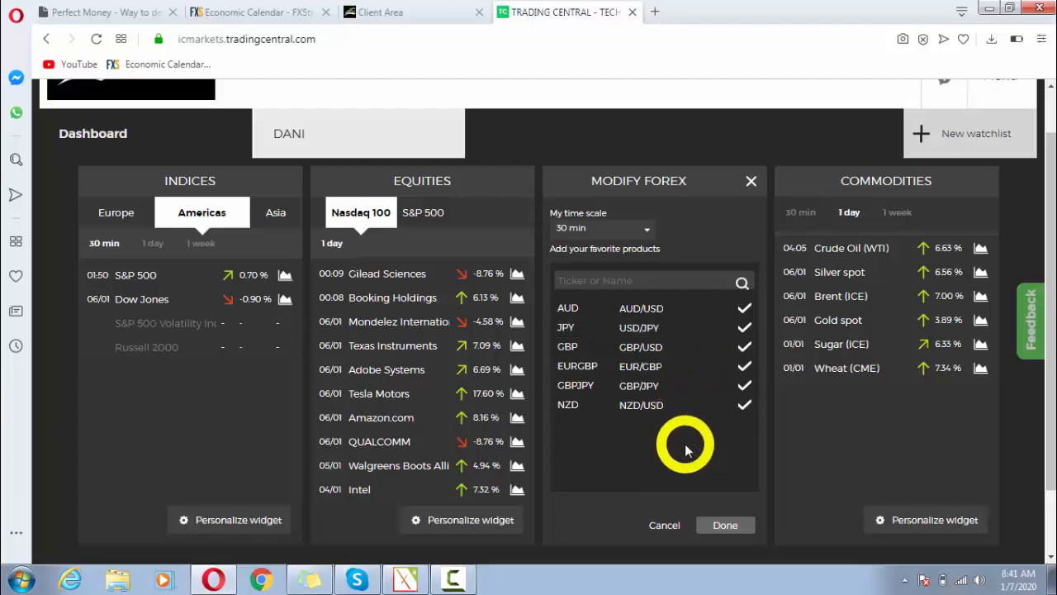
pyautogui.click(652, 281)
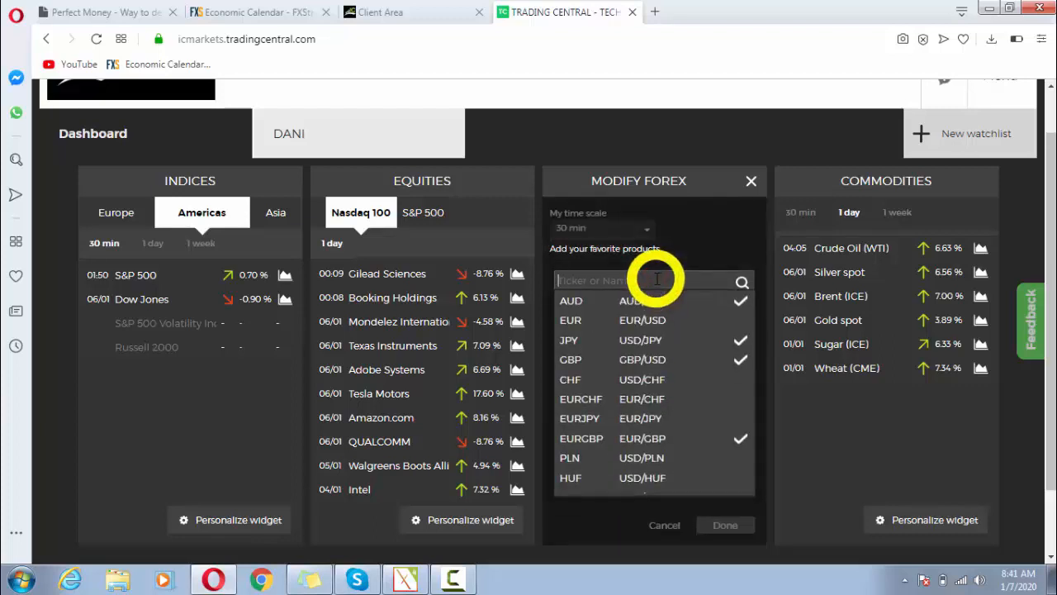
# Step: Search 'gb' to add GBP/NZD and 'euraud' to add EUR/AUD to the Forex favourites
pyautogui.write('gb')
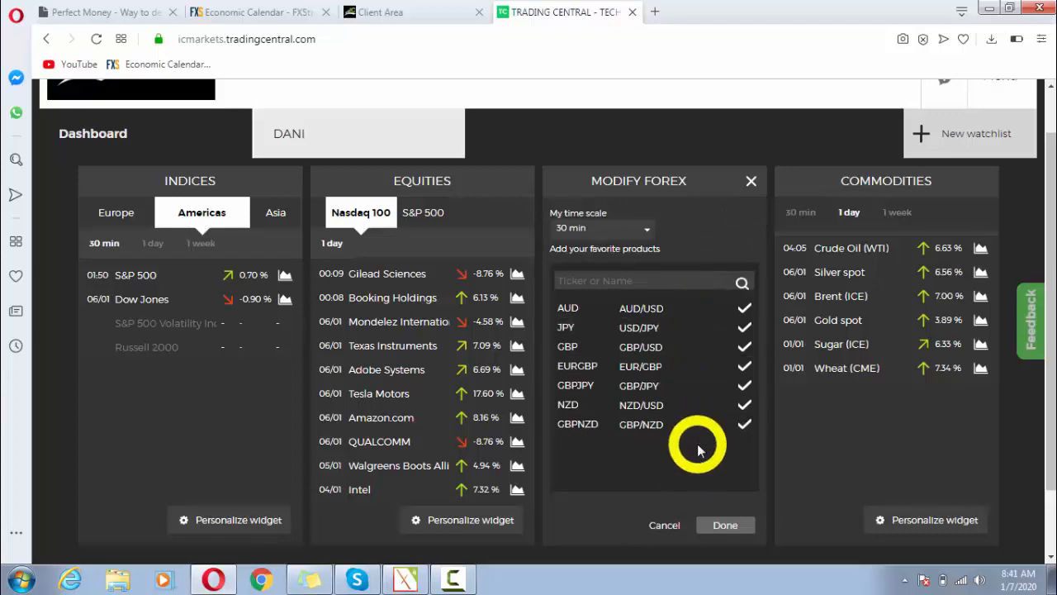
pyautogui.write('e')
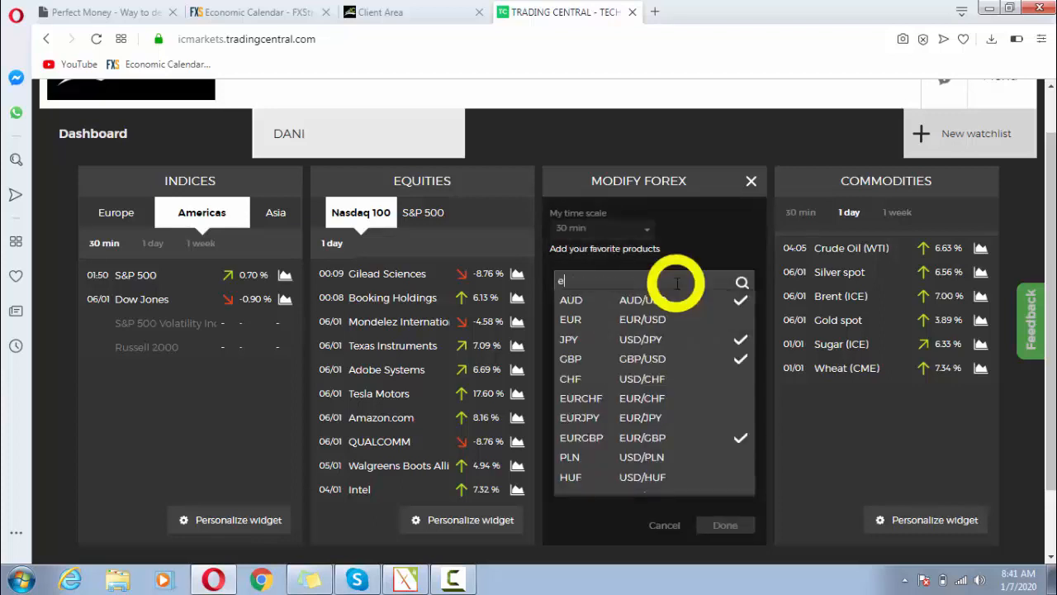
pyautogui.write('uraud')
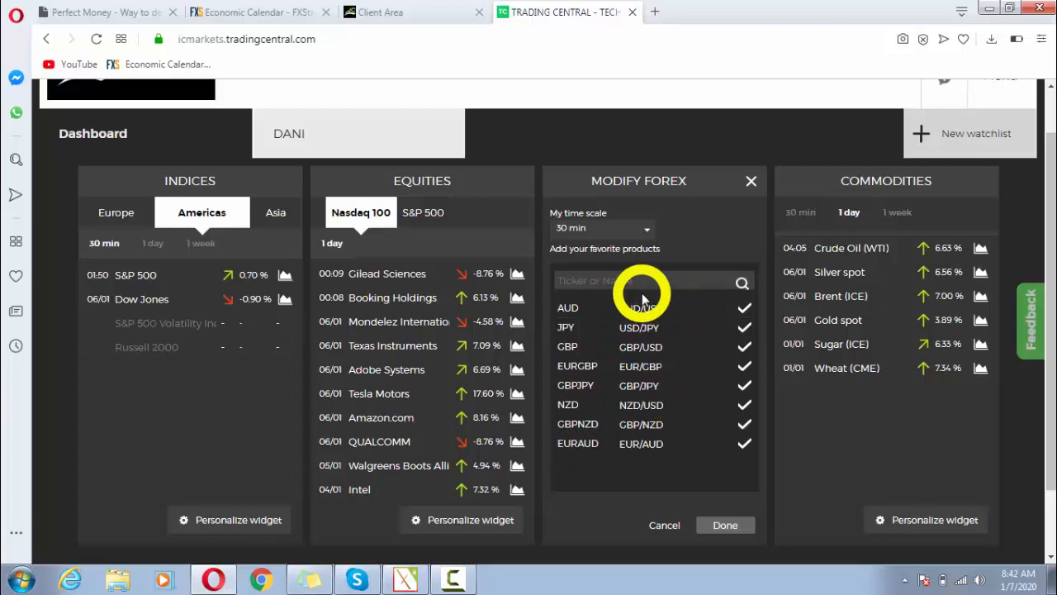
pyautogui.moveTo(628, 473)
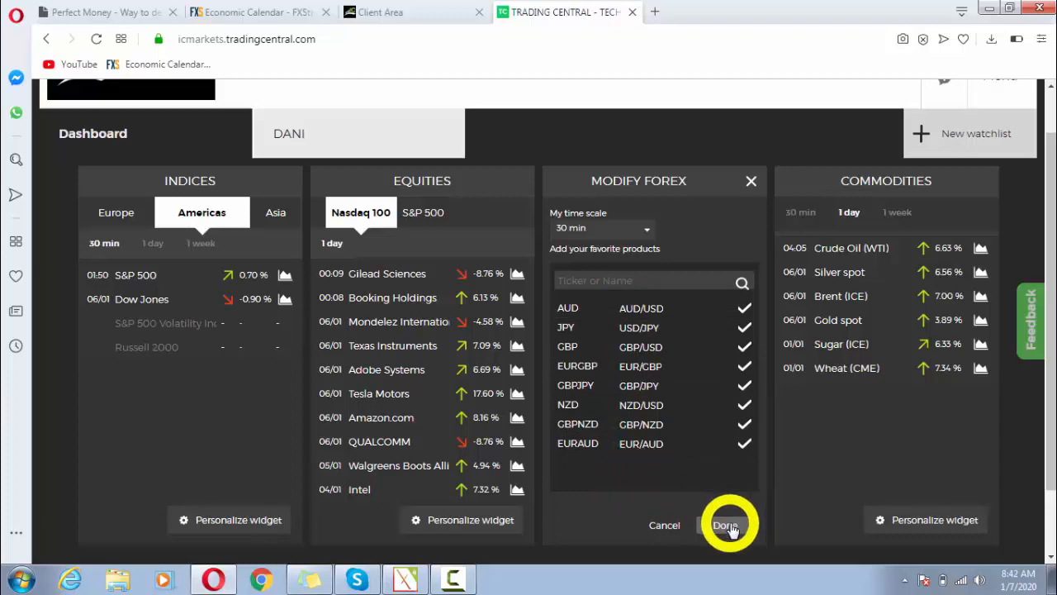
# Step: Save the Forex widget so the eight chosen pairs show at 30 min on the dashboard
pyautogui.click(725, 525)
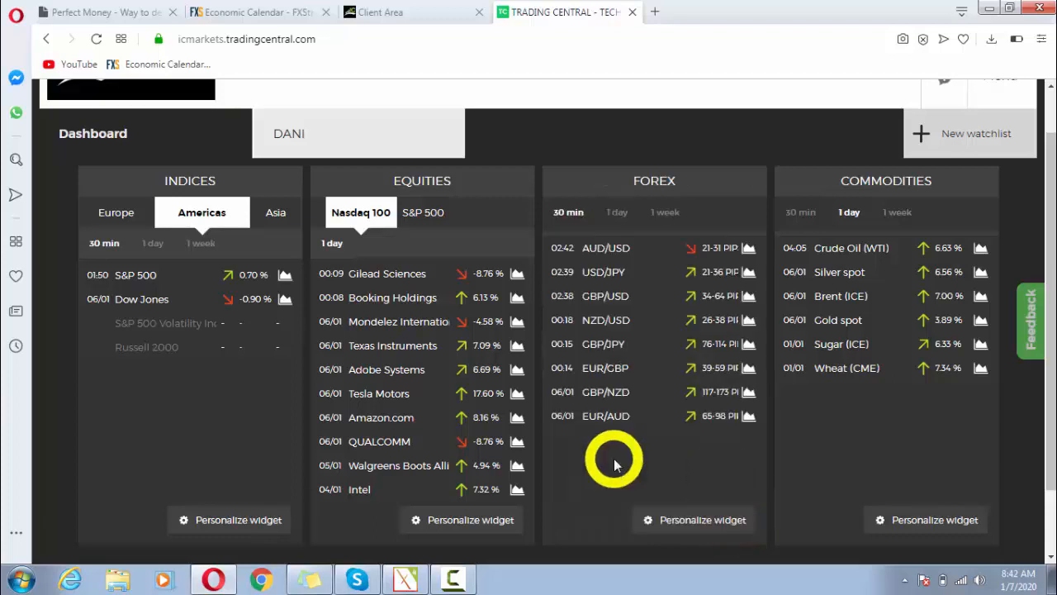
pyautogui.moveTo(561, 247)
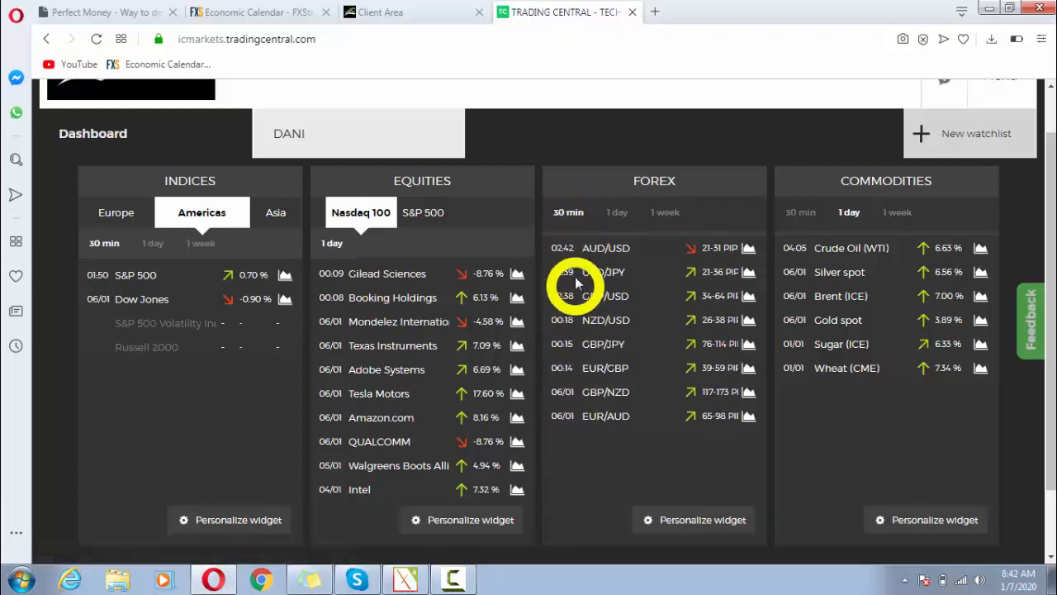
pyautogui.moveTo(631, 446)
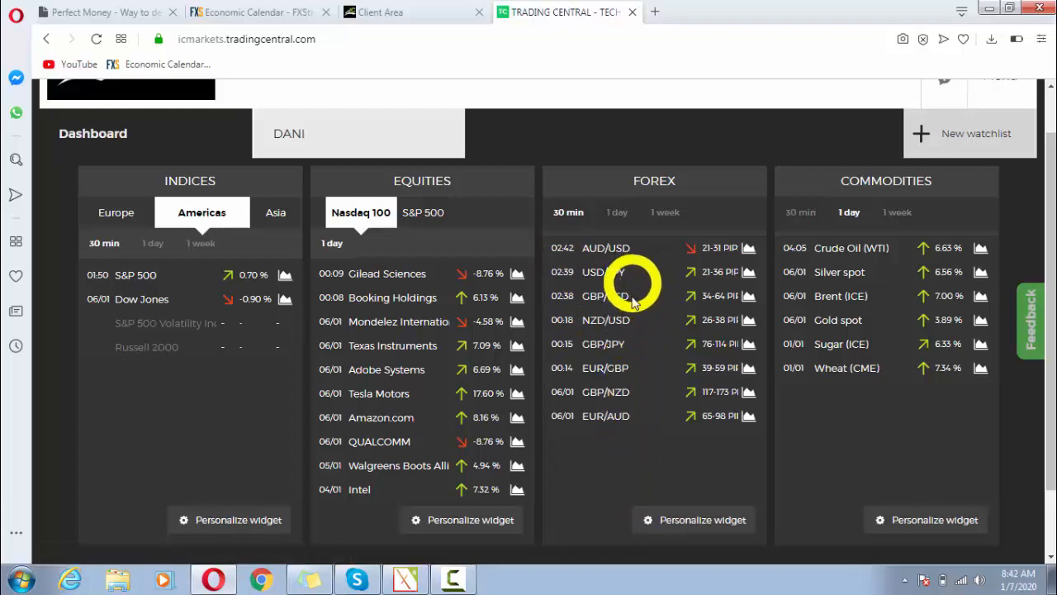
pyautogui.moveTo(581, 428)
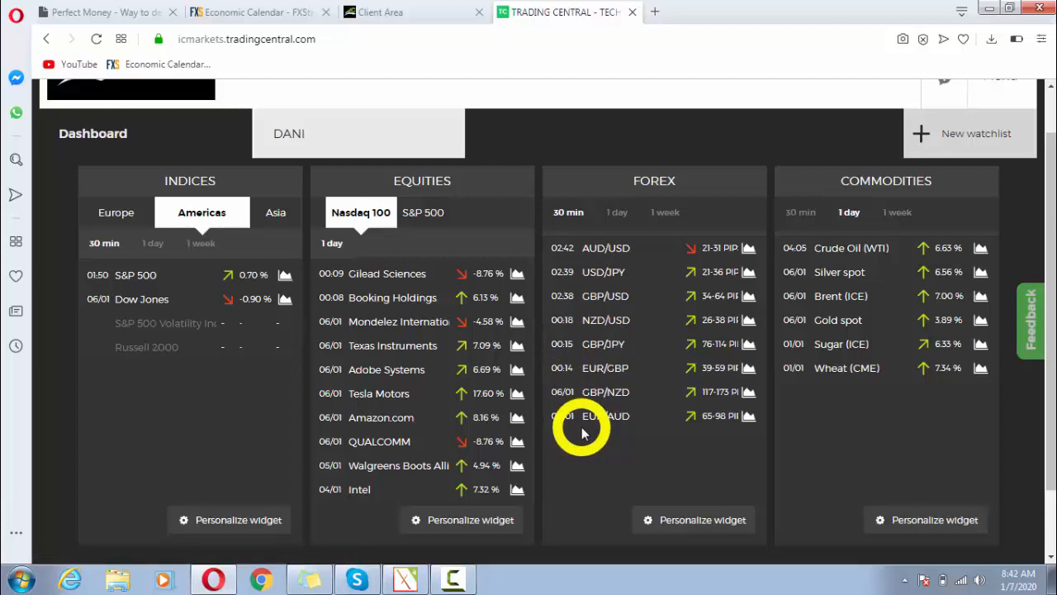
pyautogui.moveTo(603, 344)
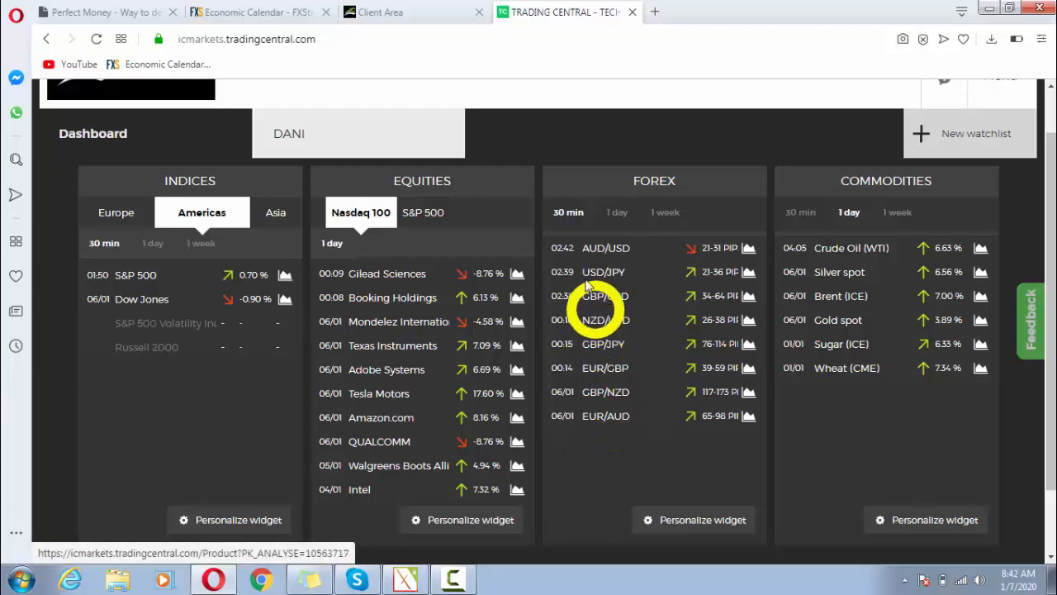
pyautogui.moveTo(591, 297)
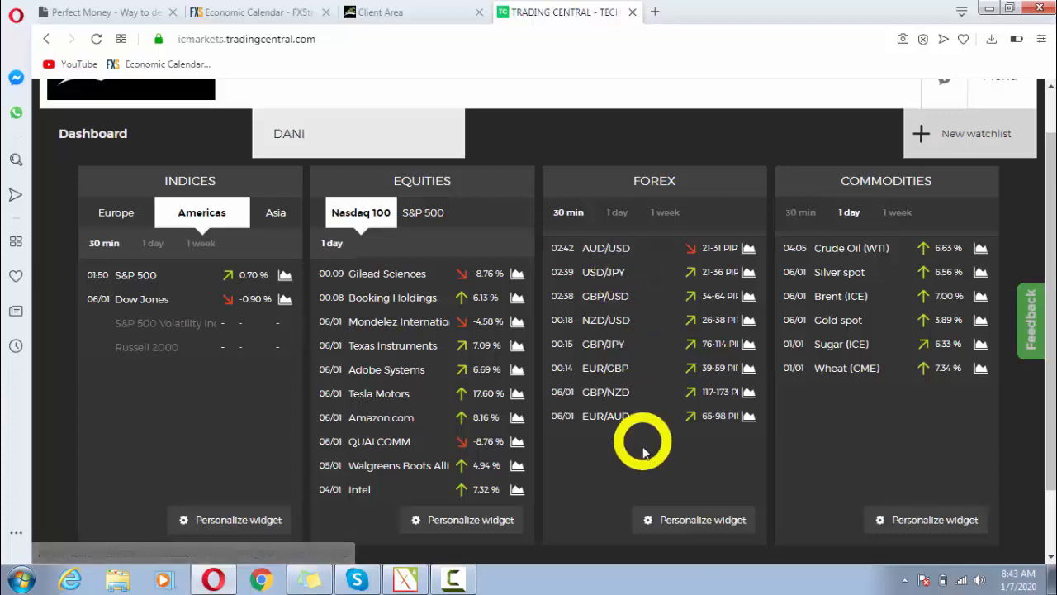
pyautogui.moveTo(644, 462)
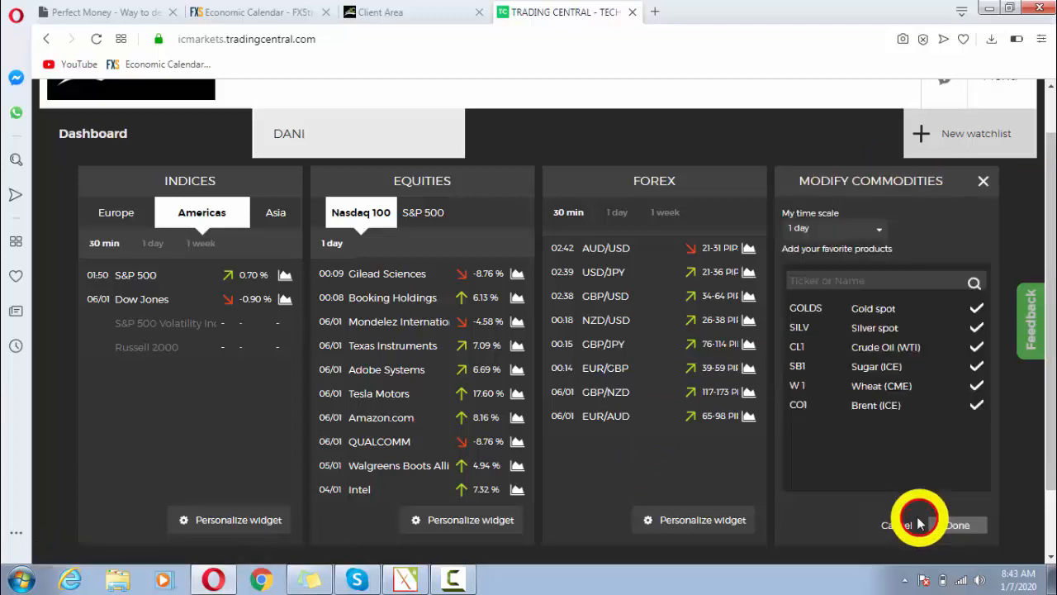
pyautogui.moveTo(918, 443)
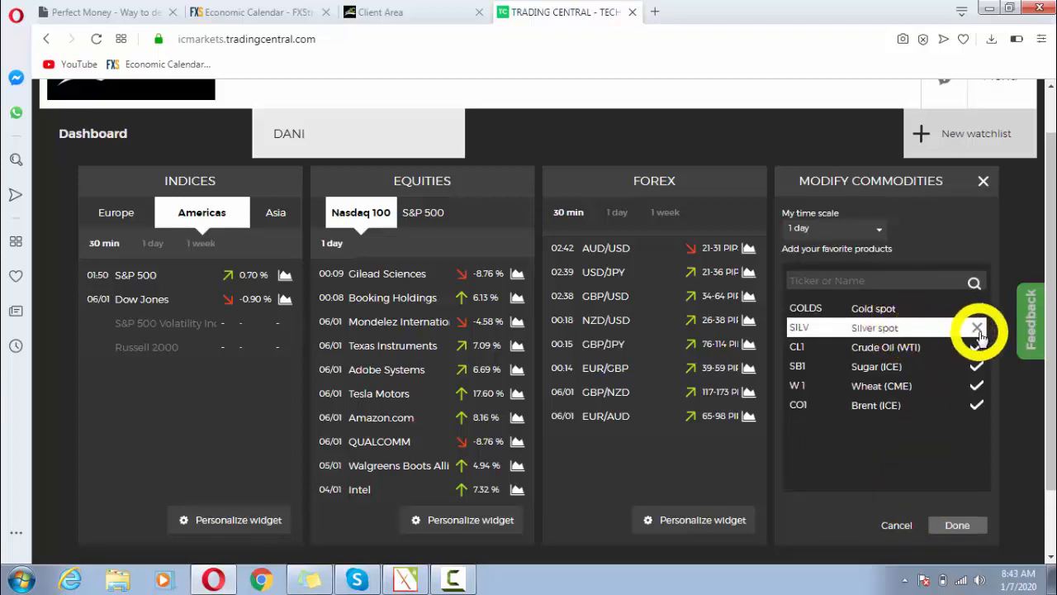
# Step: Untick Silver spot, Wheat (CME) and Brent (ICE), set the time scale to 30 min, and save the Commodities widget
pyautogui.click(978, 327)
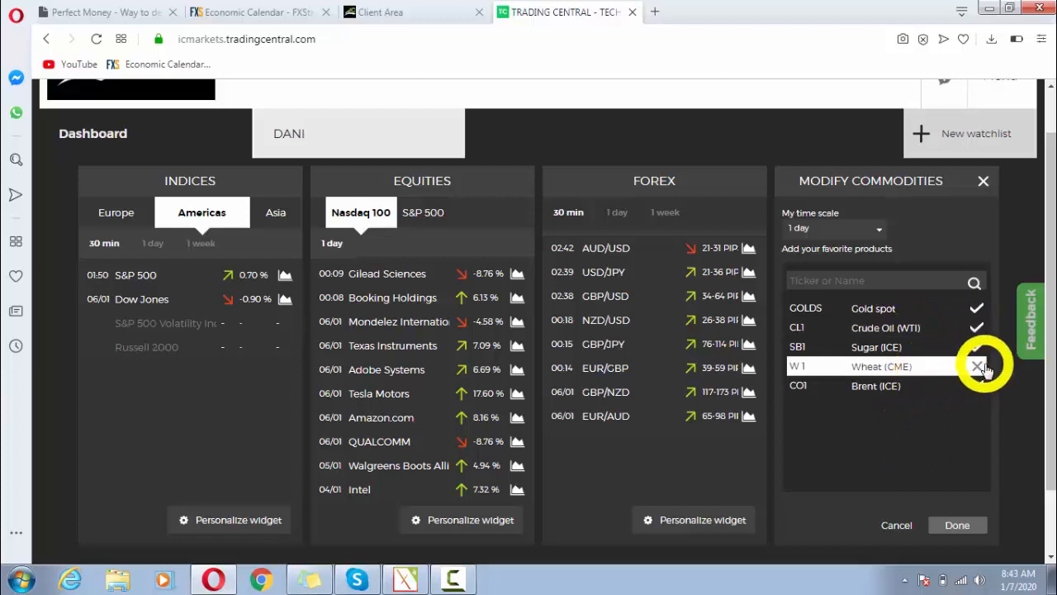
pyautogui.click(978, 367)
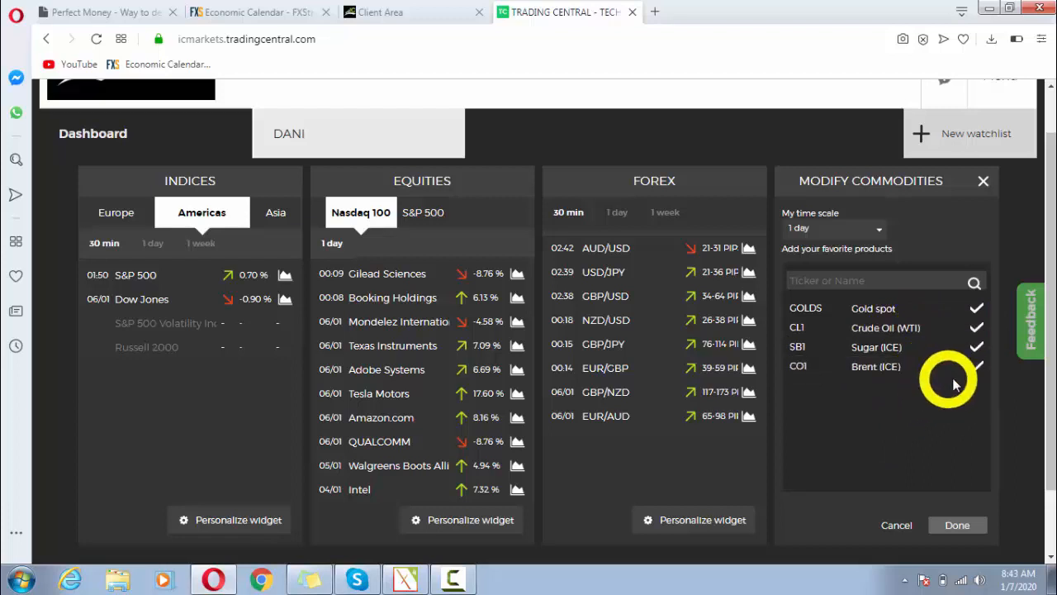
pyautogui.click(978, 367)
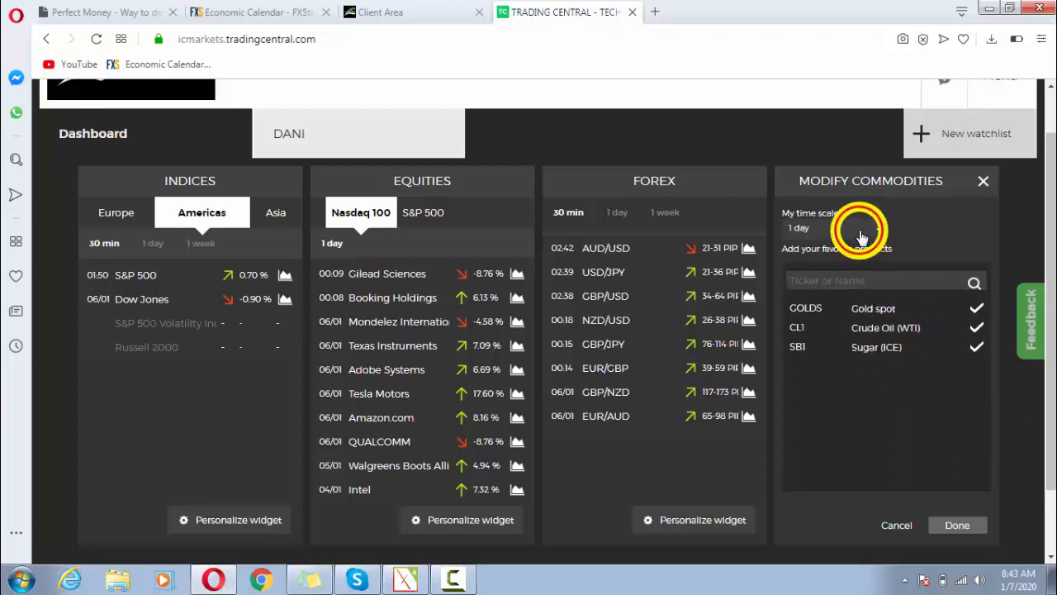
pyautogui.click(834, 228)
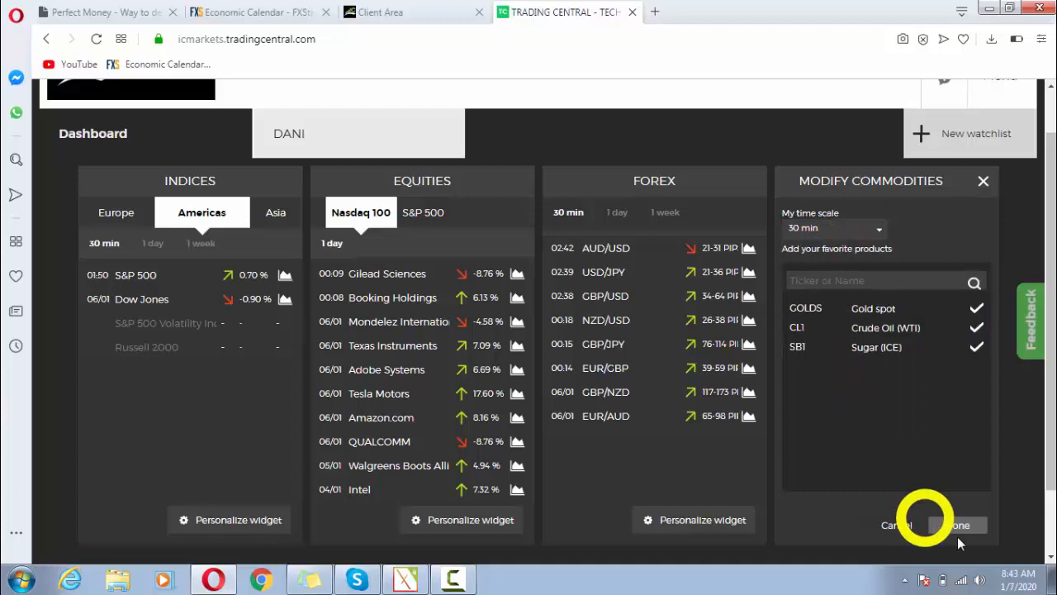
pyautogui.click(956, 525)
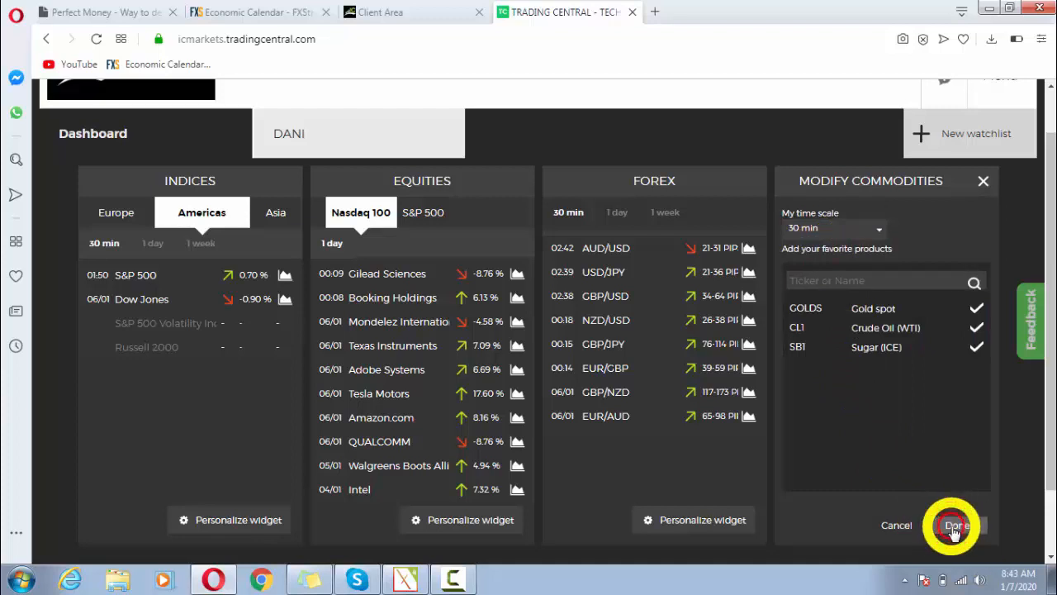
pyautogui.click(955, 525)
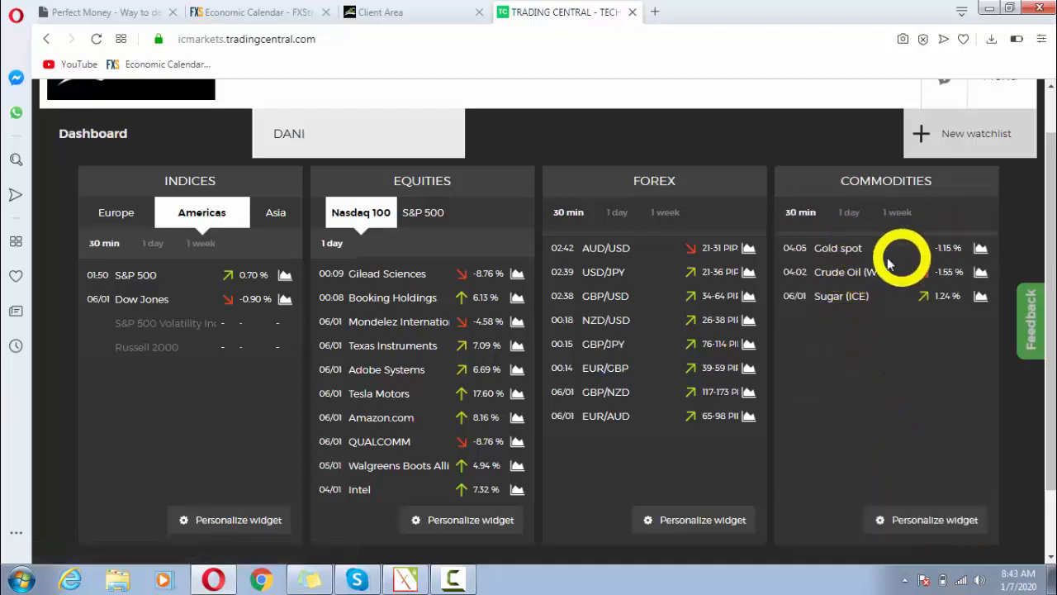
pyautogui.moveTo(842, 355)
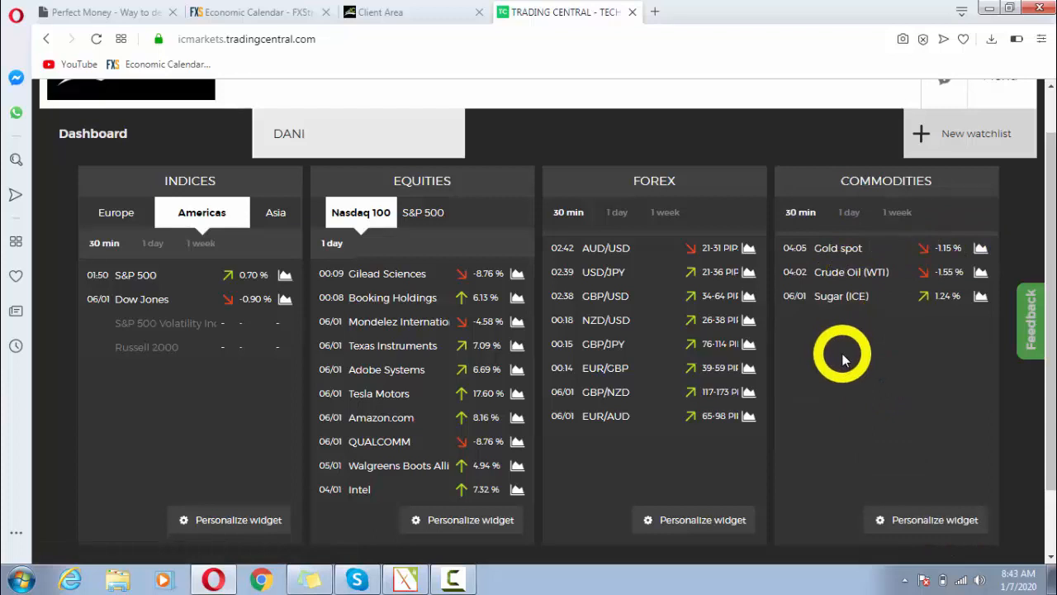
pyautogui.moveTo(856, 261)
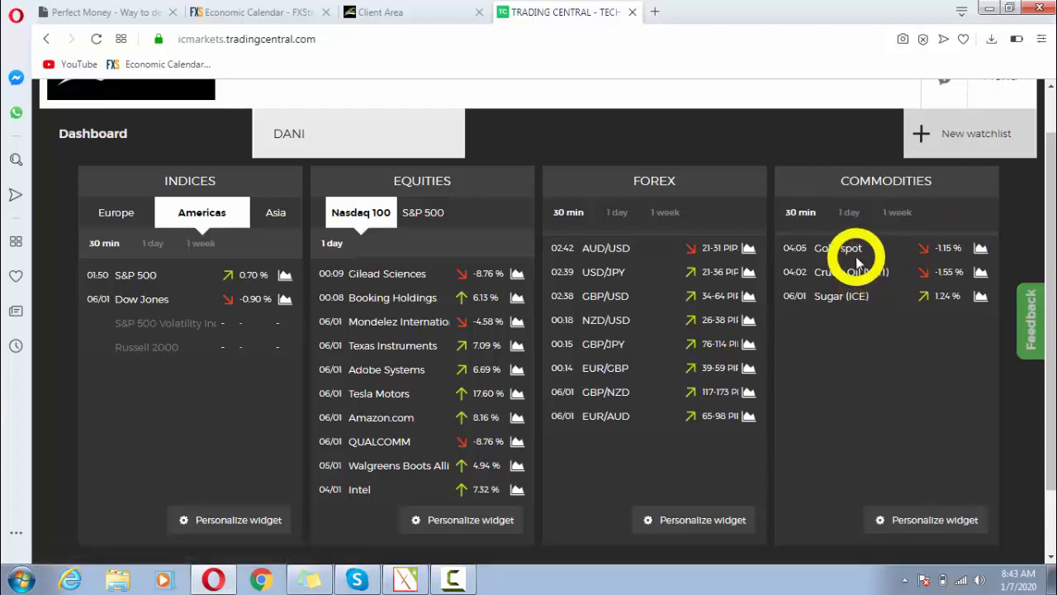
pyautogui.moveTo(941, 251)
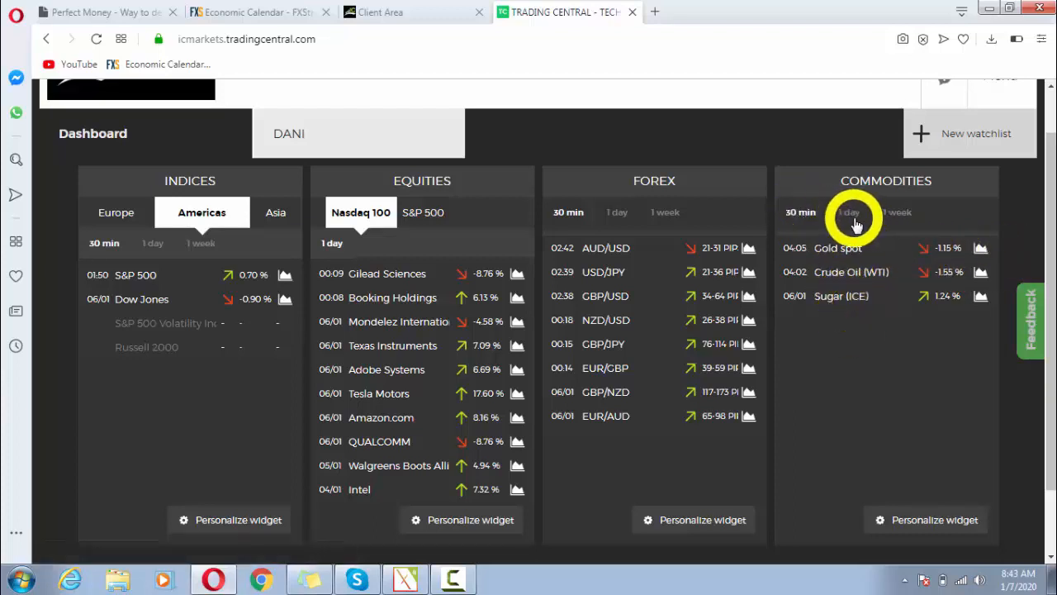
pyautogui.moveTo(874, 429)
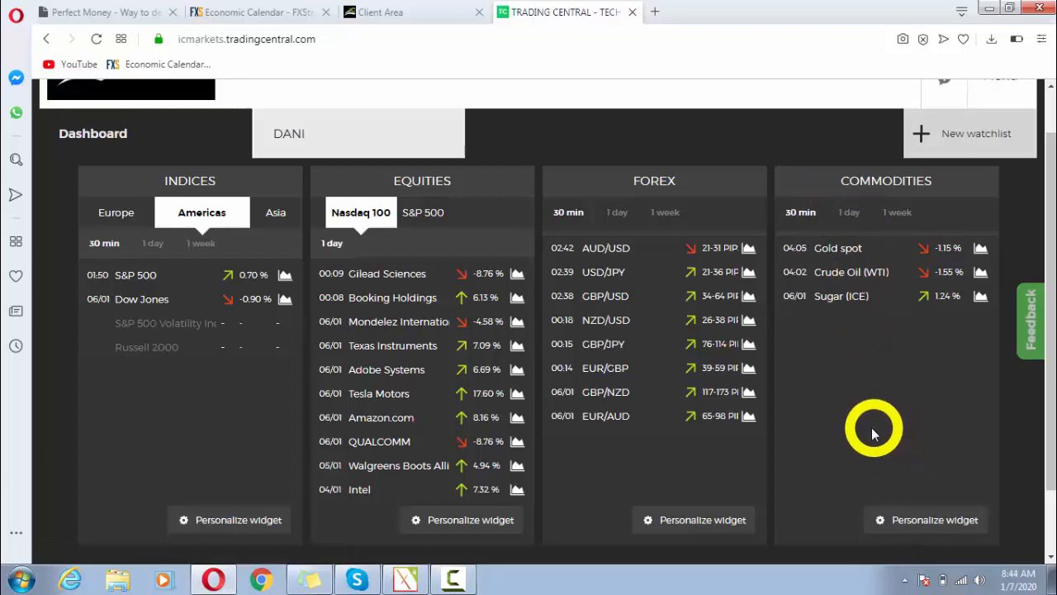
pyautogui.moveTo(867, 429)
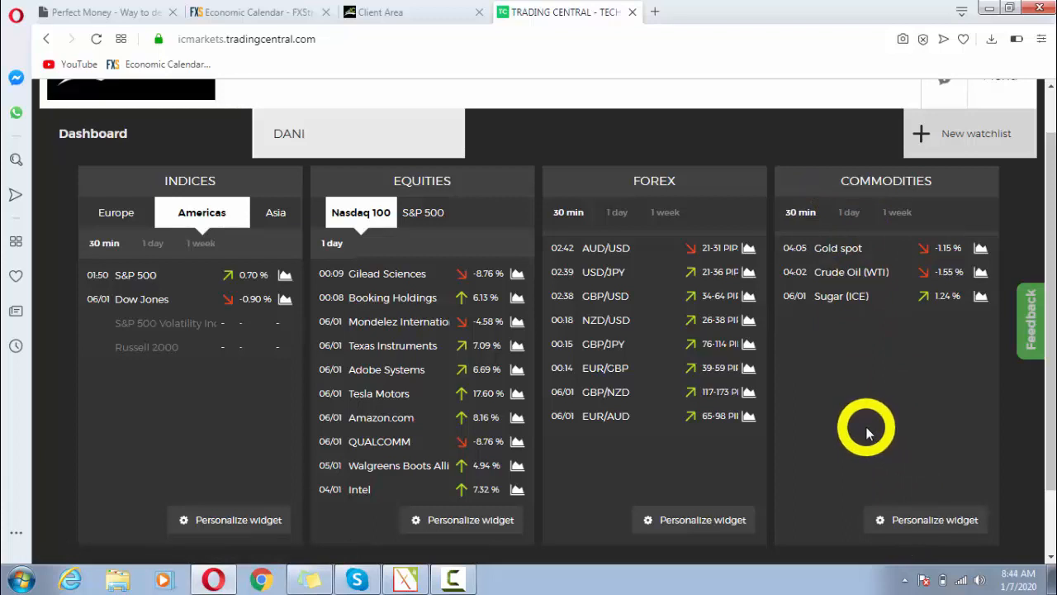
pyautogui.moveTo(862, 427)
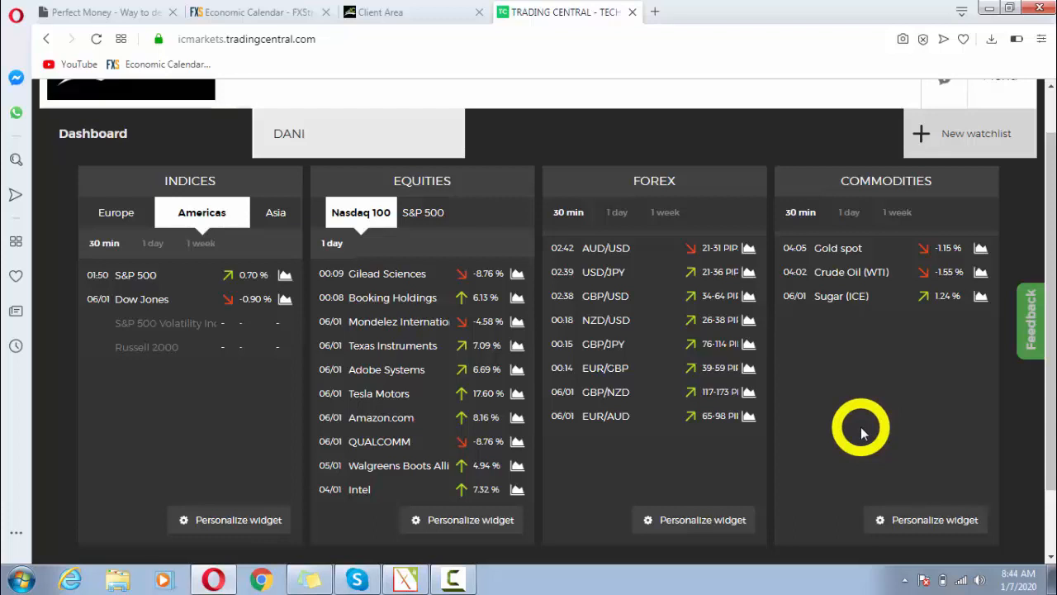